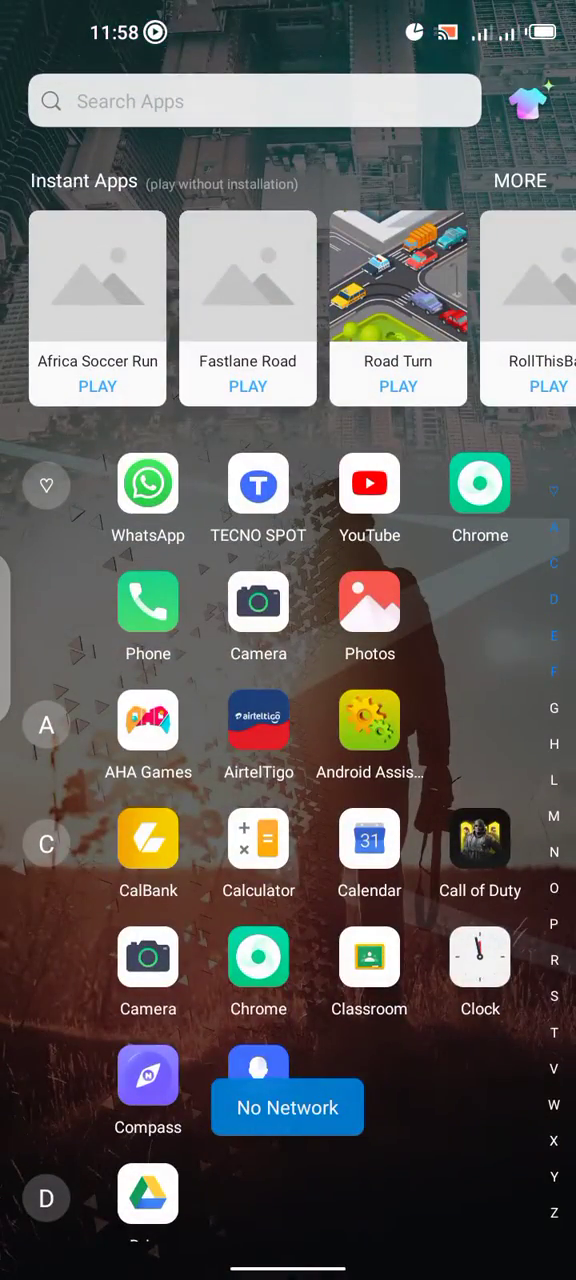
# - Close the app drawer and bring the home screen into edit mode with Wallpapers, Widgets and Desktop settings
pyautogui.scroll(-3)
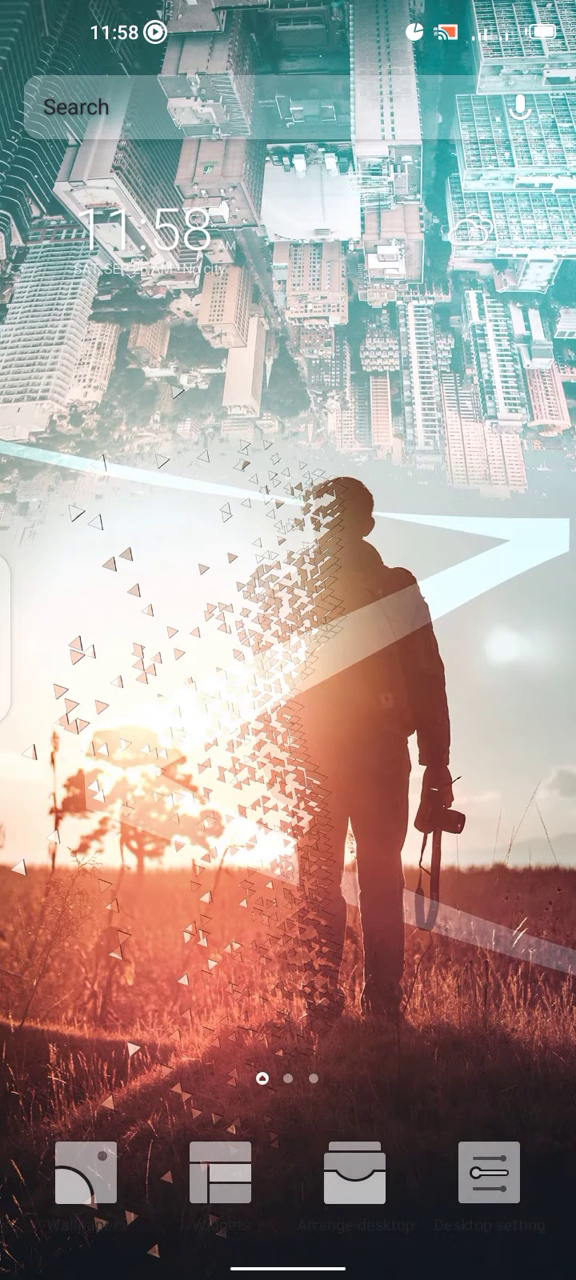
# - Reach the Other settings page from Desktop settings
pyautogui.click(488, 1176)
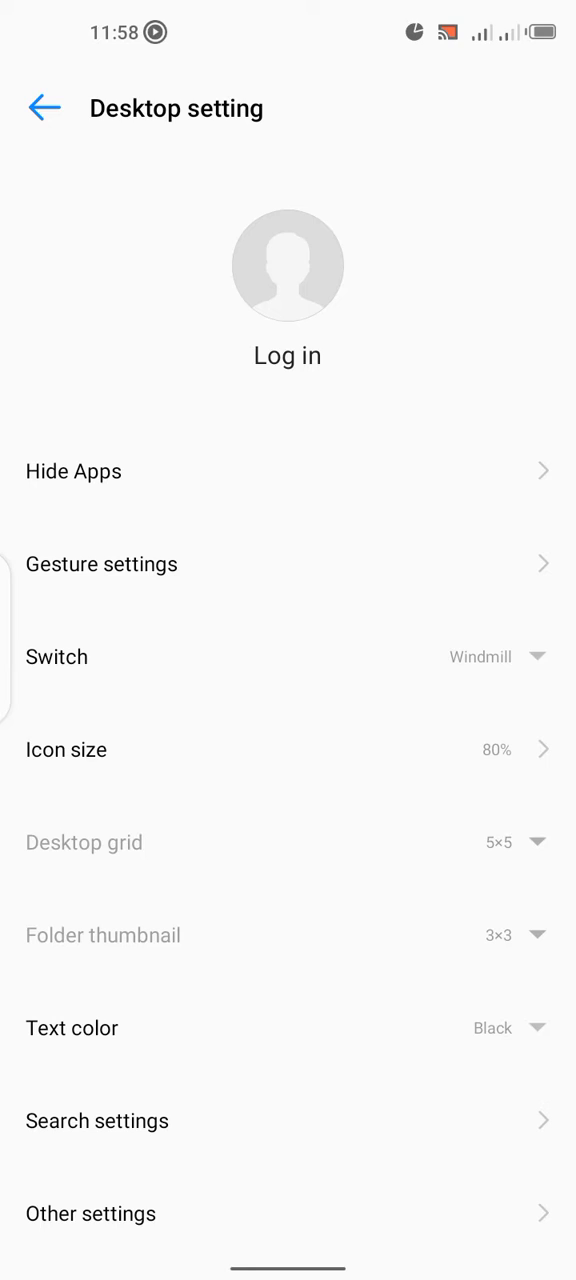
pyautogui.scroll(3)
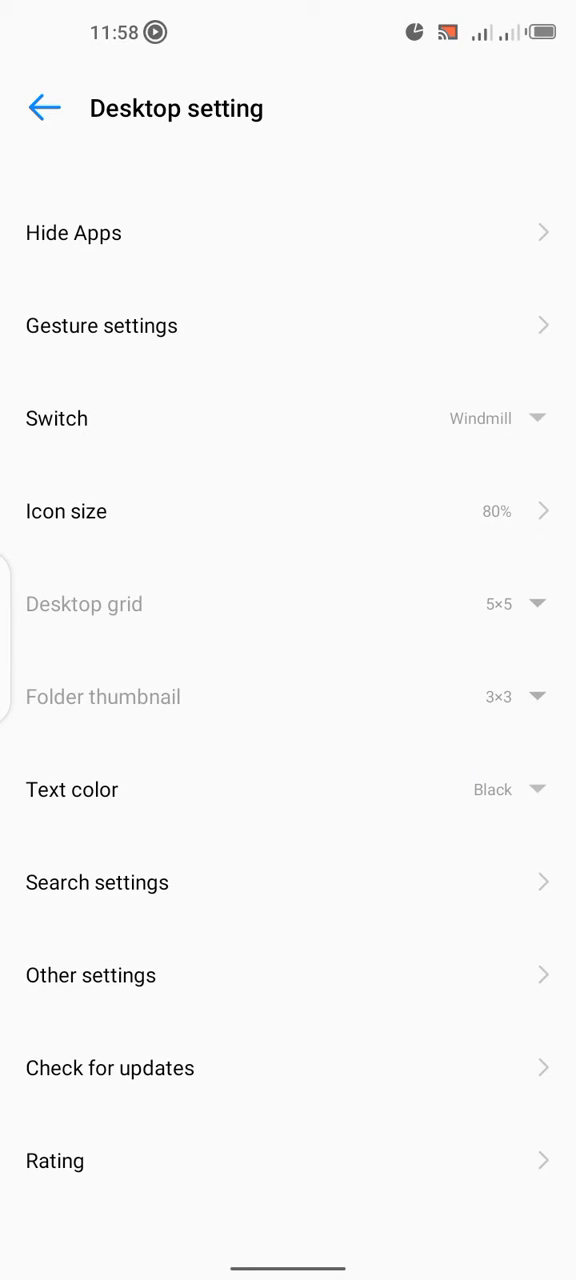
pyautogui.click(90, 976)
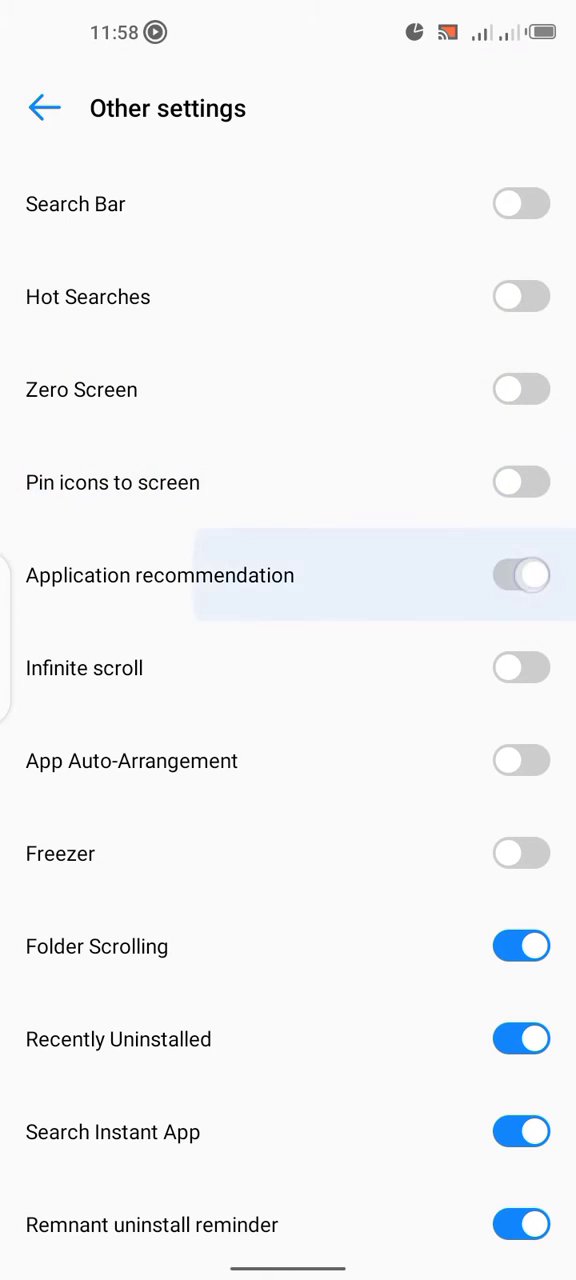
# - Switch off the remaining options including Instant Apps, toggle Zero Screen on then off, and go back
pyautogui.click(520, 946)
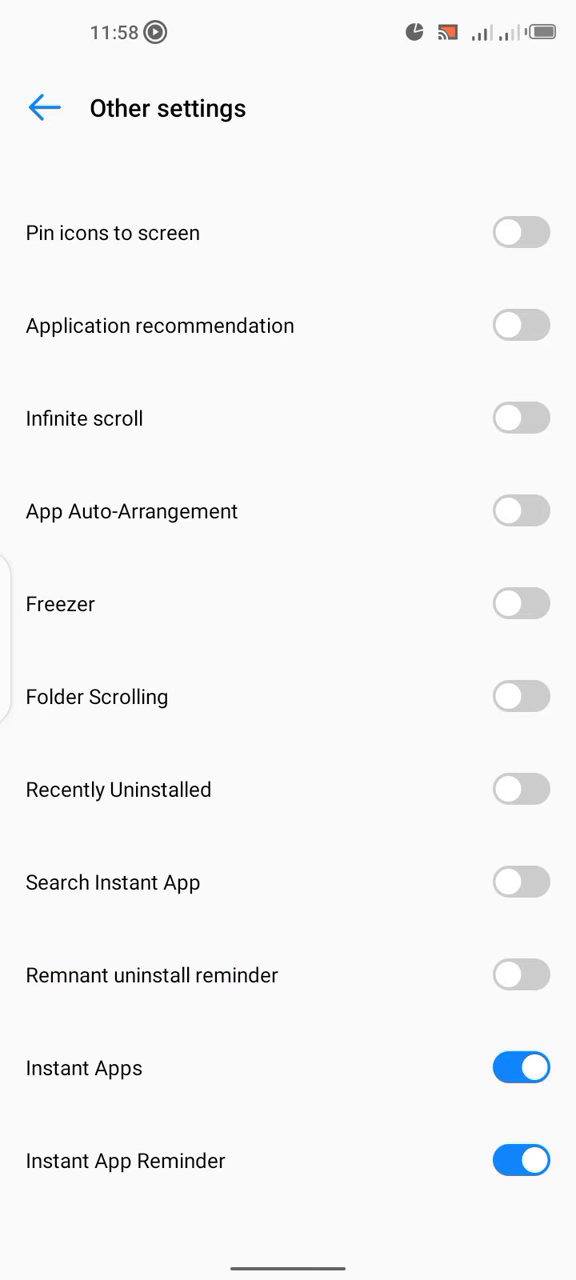
pyautogui.click(520, 1160)
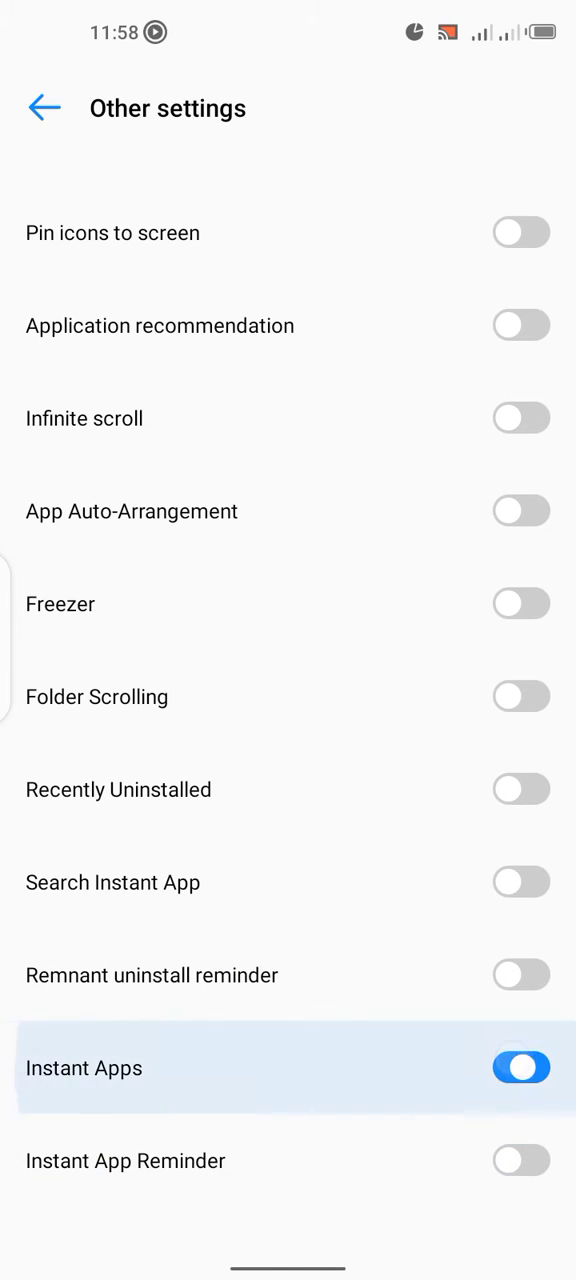
pyautogui.scroll(-3)
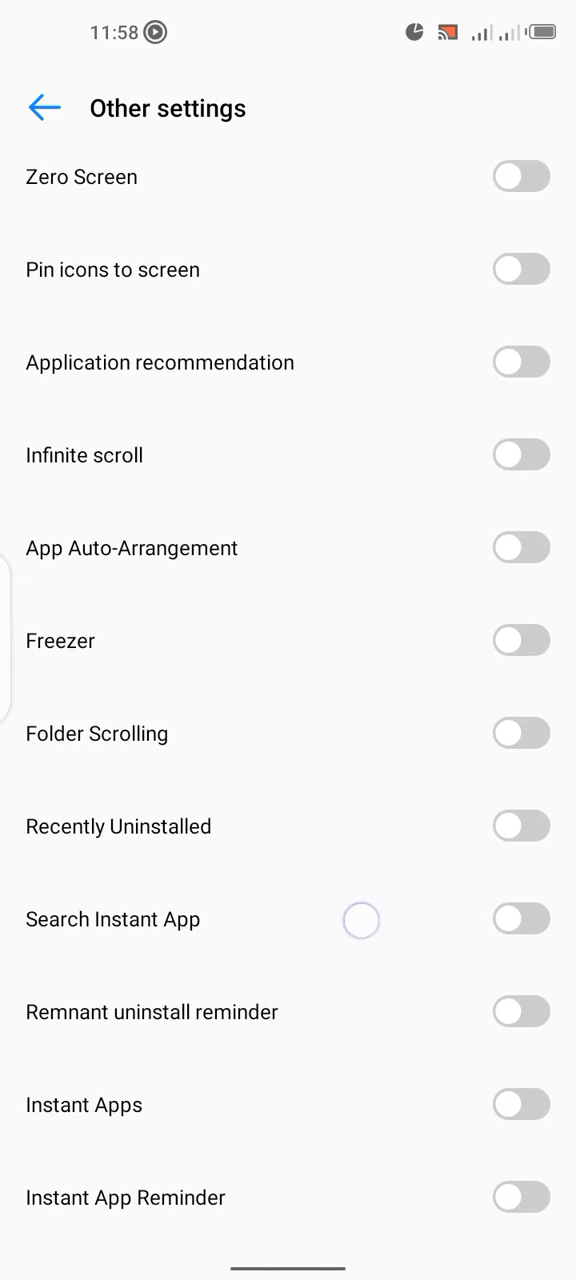
pyautogui.click(520, 388)
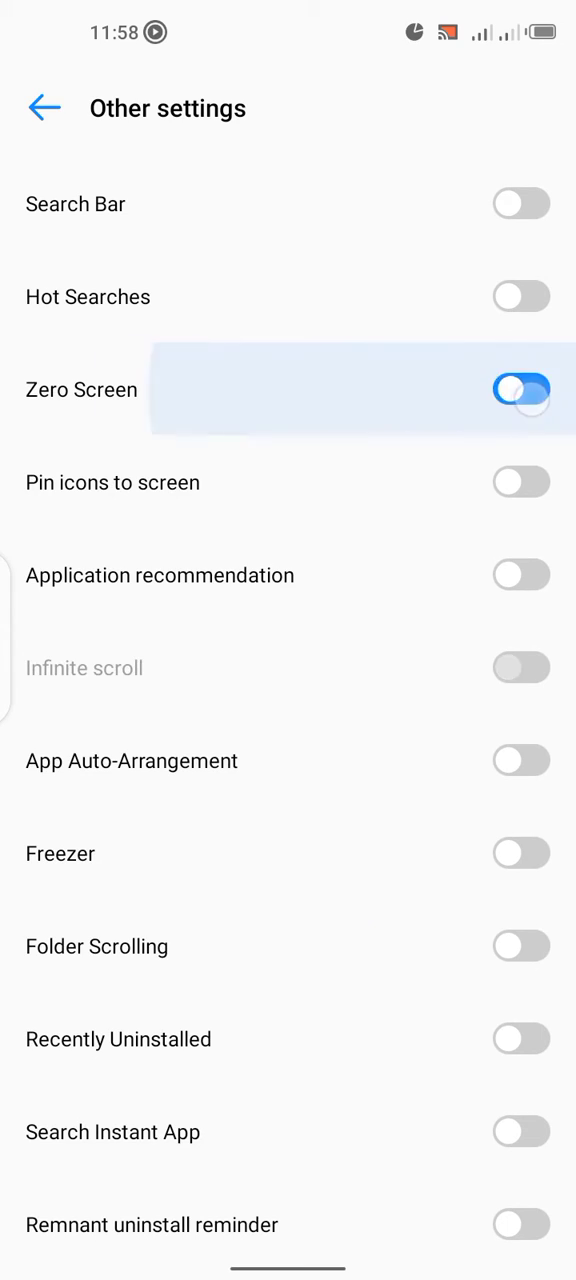
pyautogui.click(520, 390)
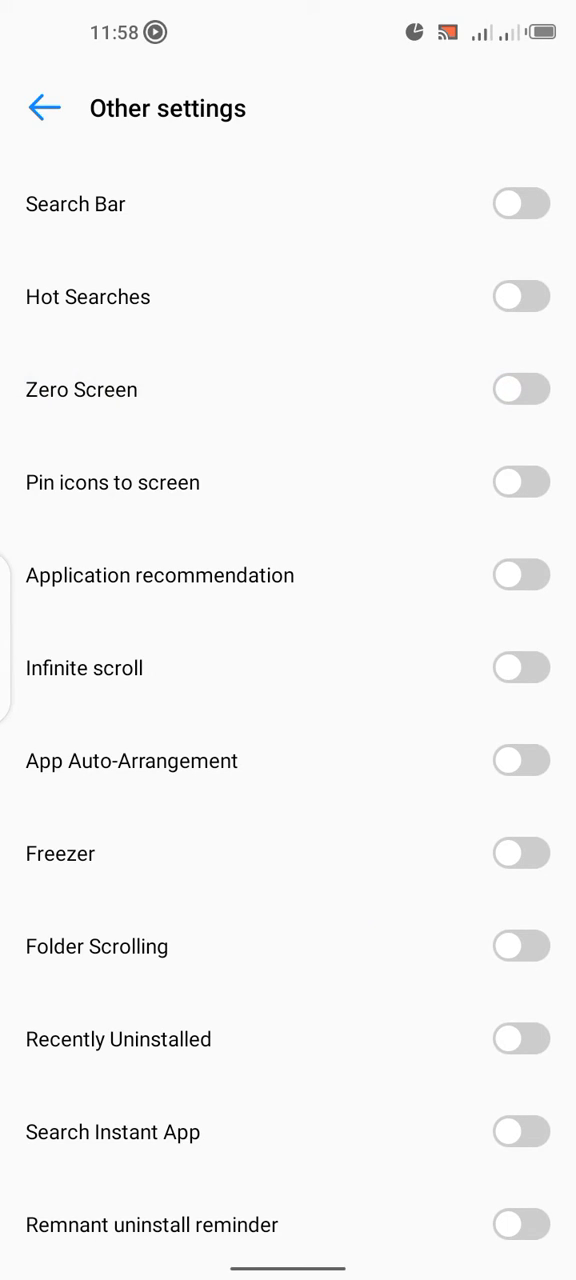
pyautogui.click(40, 108)
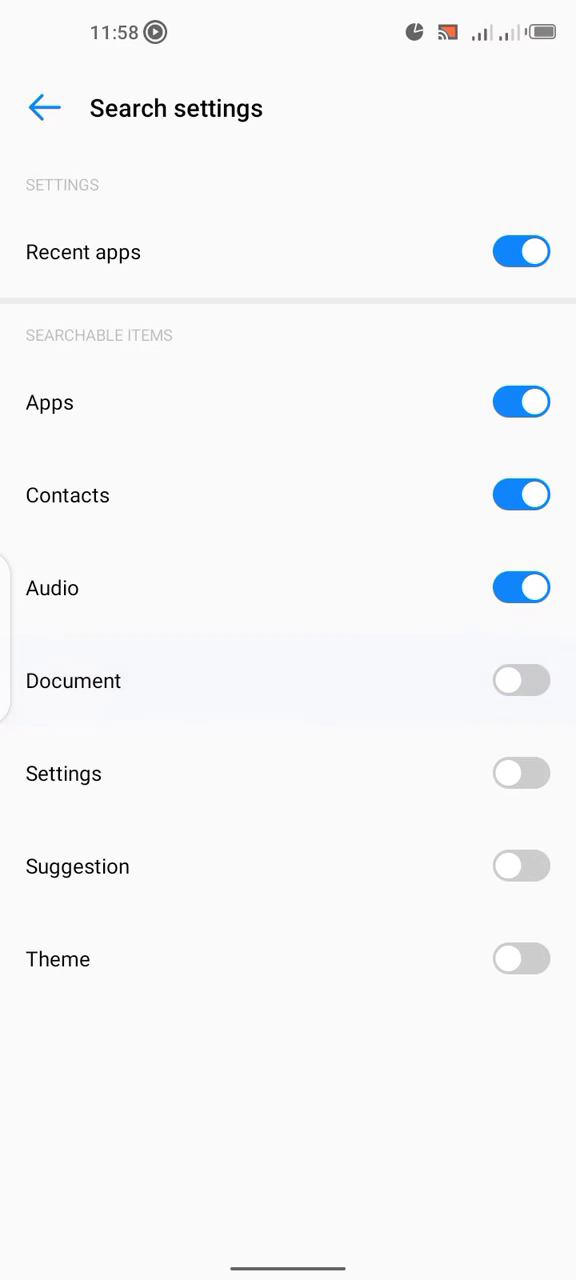
# - Switch off Recent apps and the Apps, Contacts and Audio searchable items in Search settings
pyautogui.click(520, 252)
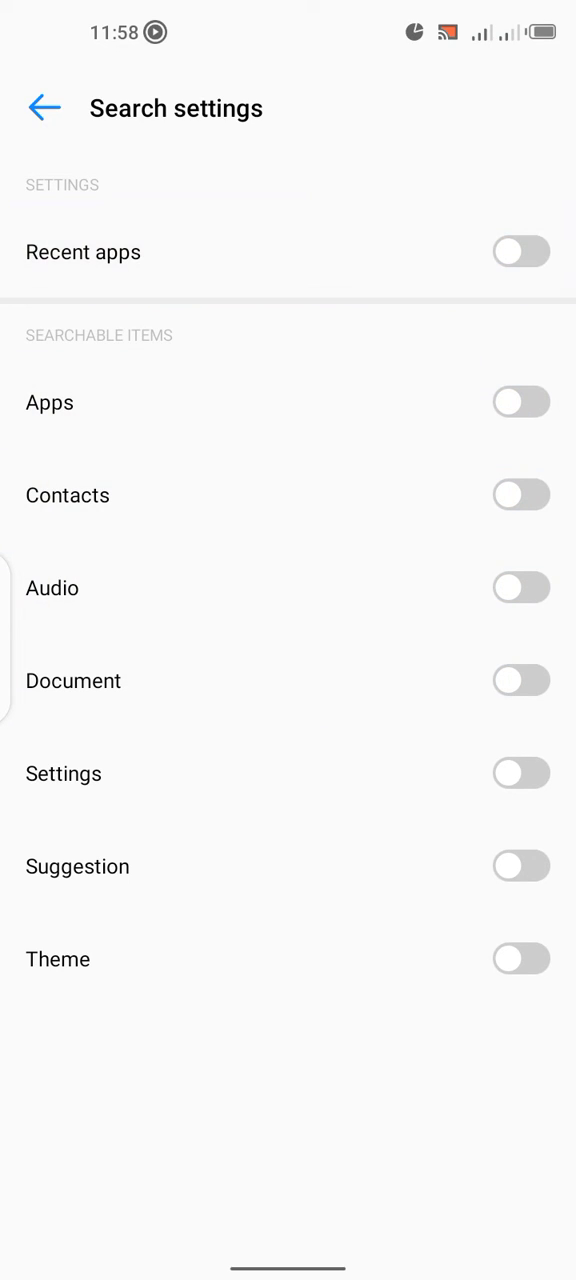
pyautogui.click(308, 1144)
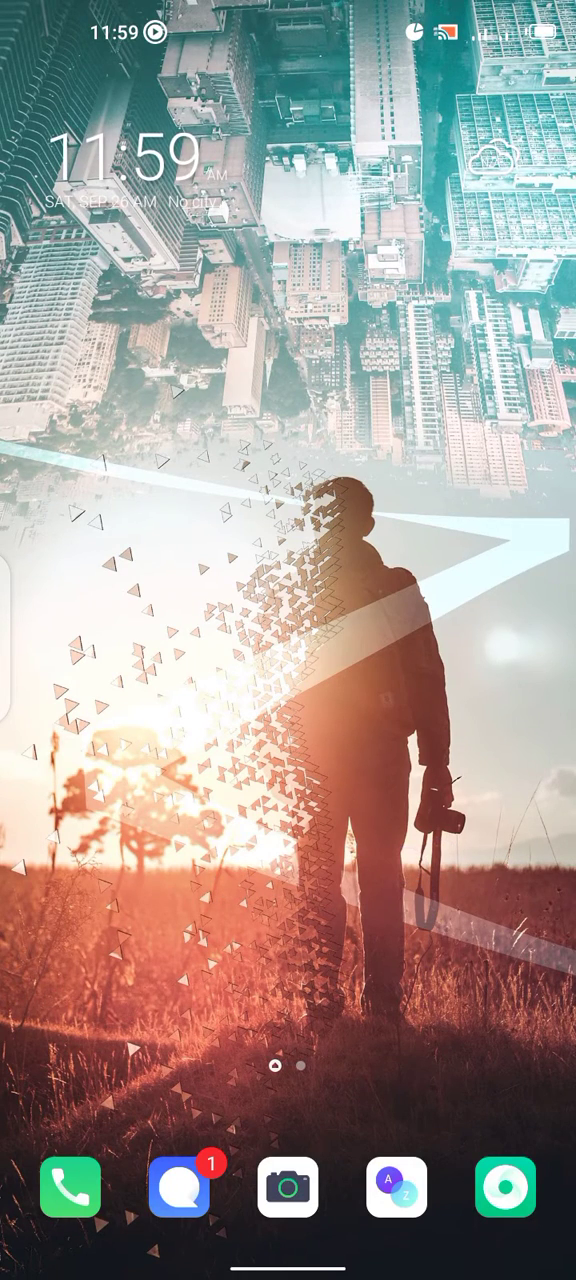
# - Swipe up into the app drawer and scroll the app list, now without the Instant Apps row
pyautogui.scroll(3)
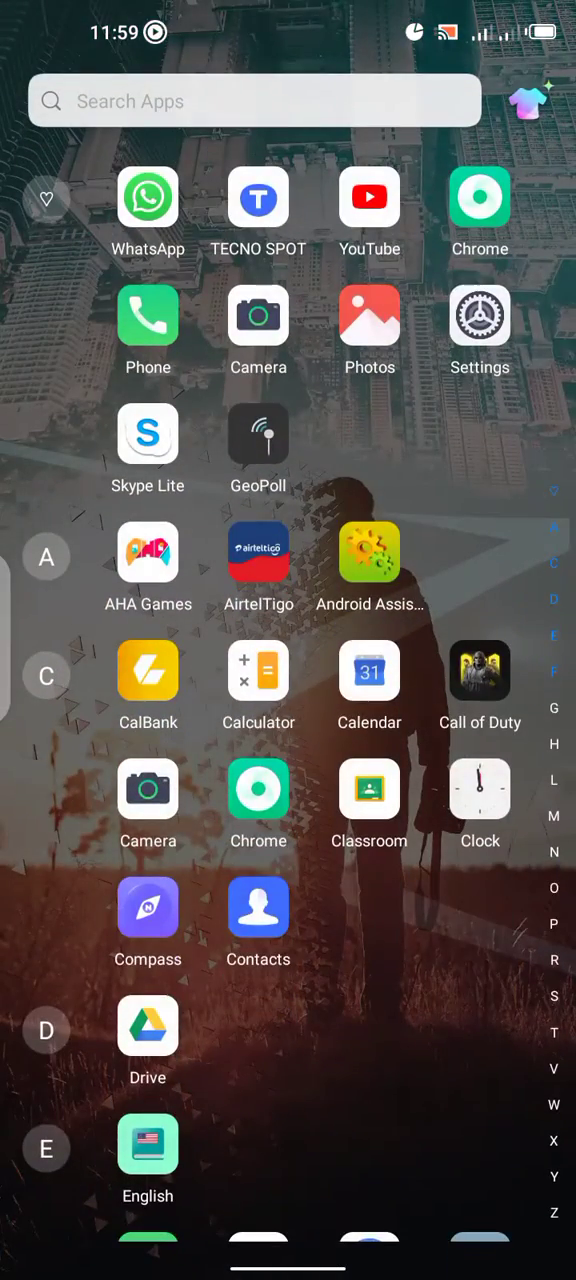
pyautogui.click(528, 100)
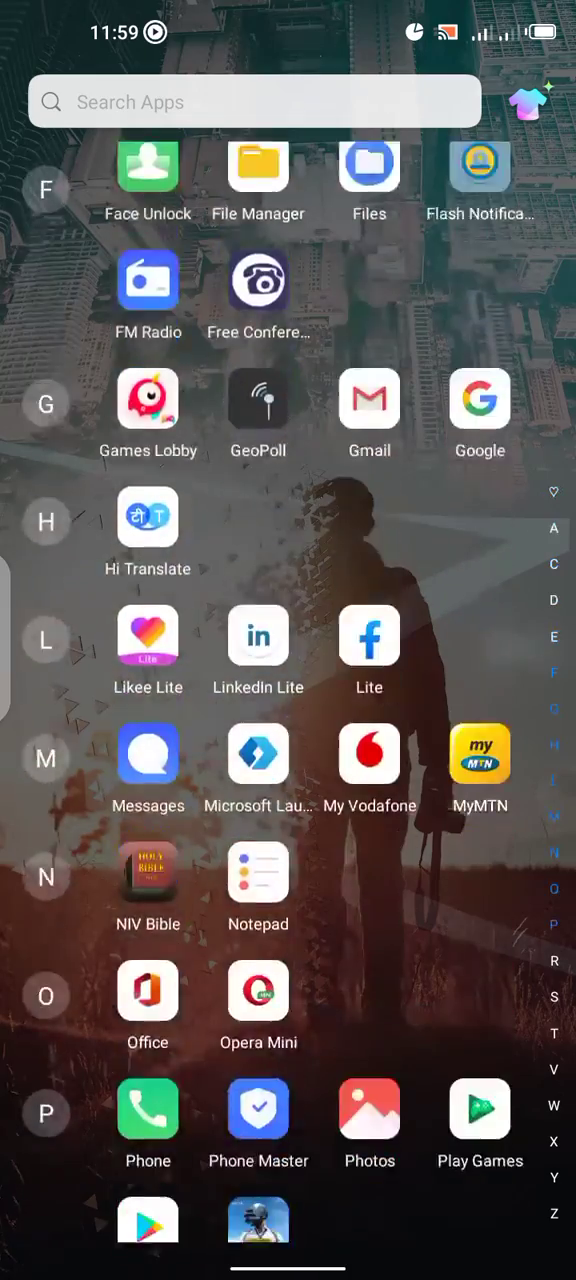
pyautogui.scroll(3)
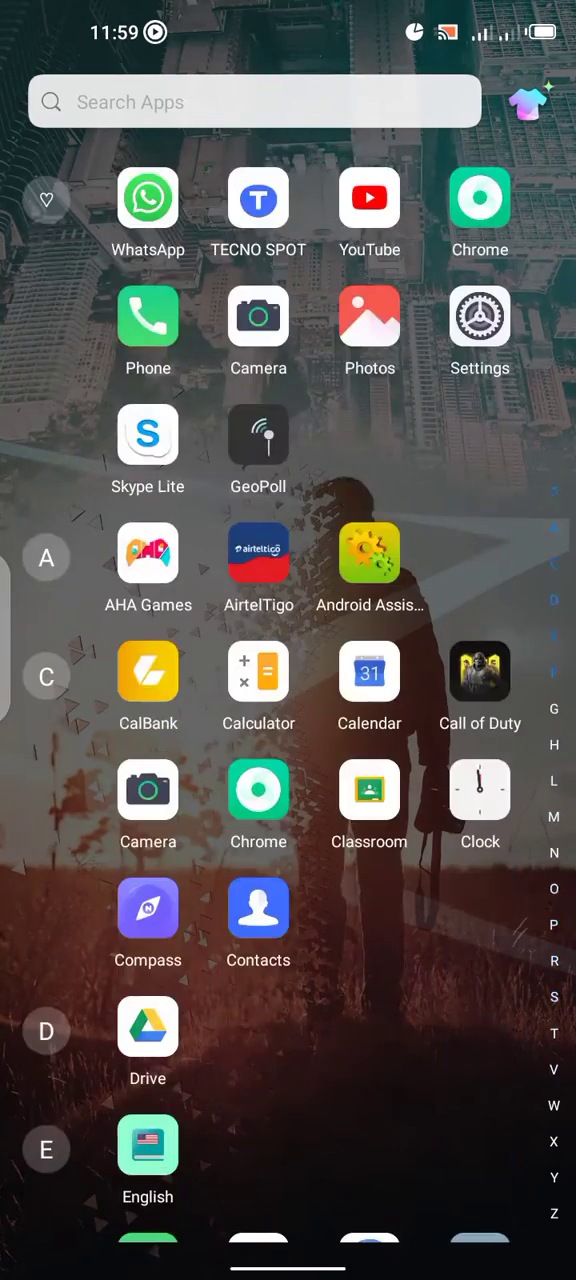